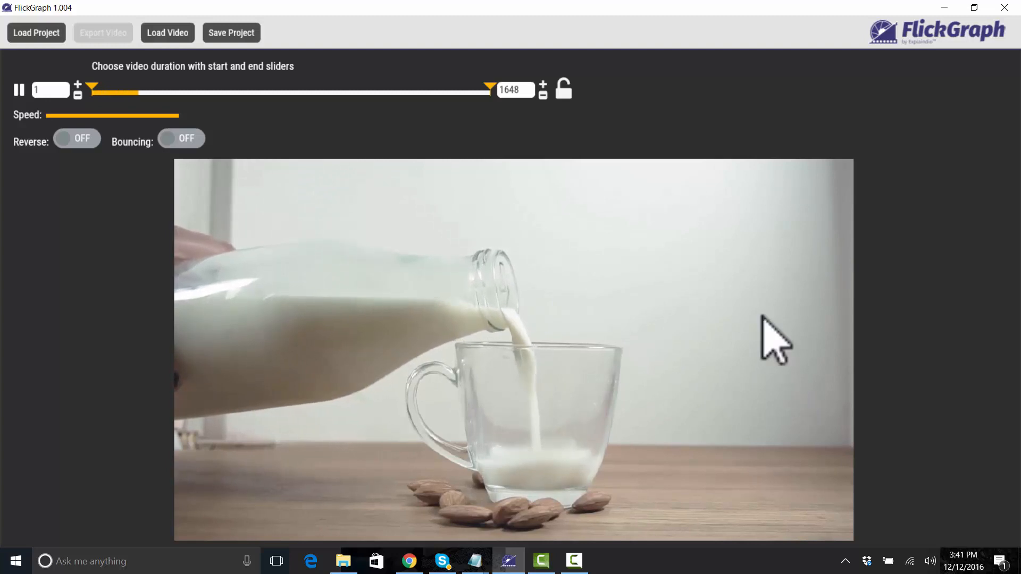
pyautogui.moveTo(661, 251)
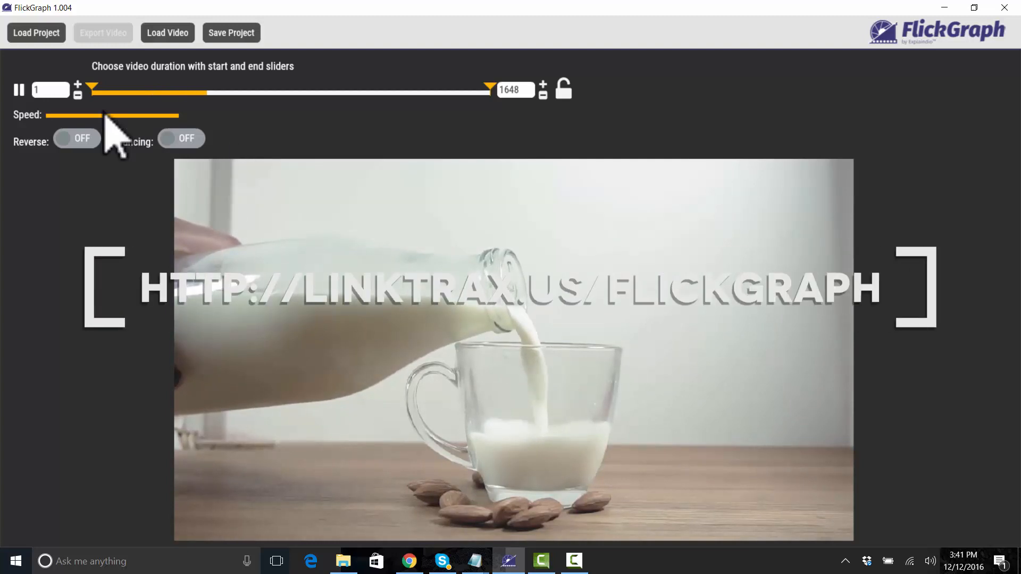
# Trim the loop on the duration bar to start at frame 428 and end at frame 865.
pyautogui.moveTo(92, 85); pyautogui.dragTo(195, 85)
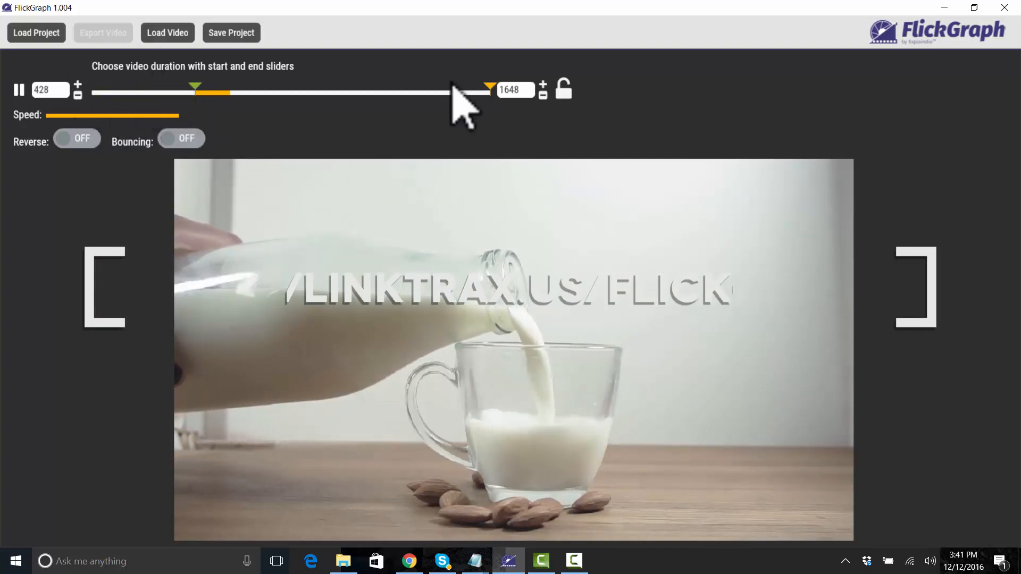
pyautogui.moveTo(490, 86); pyautogui.dragTo(254, 86)
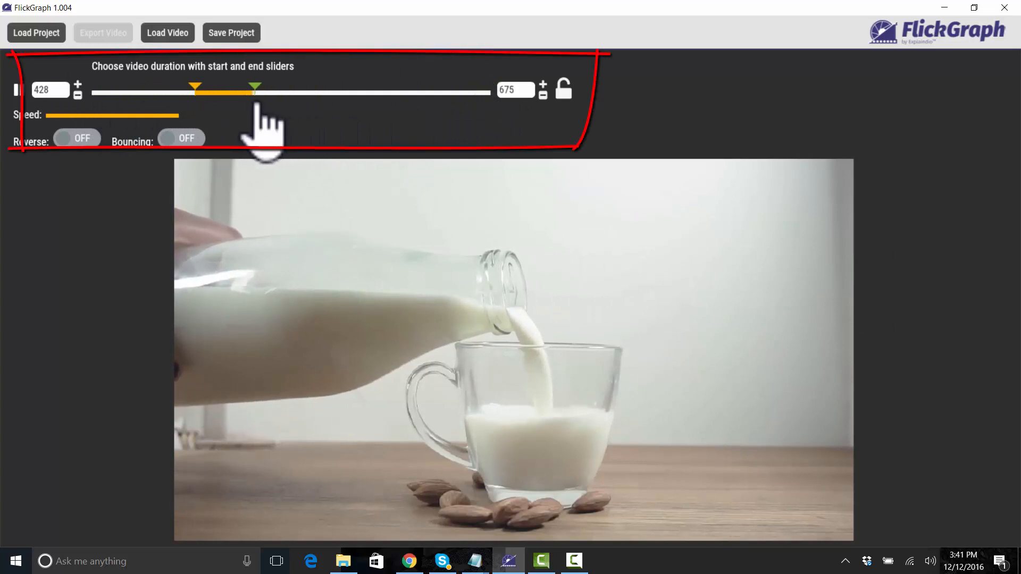
pyautogui.moveTo(254, 87); pyautogui.dragTo(258, 87)
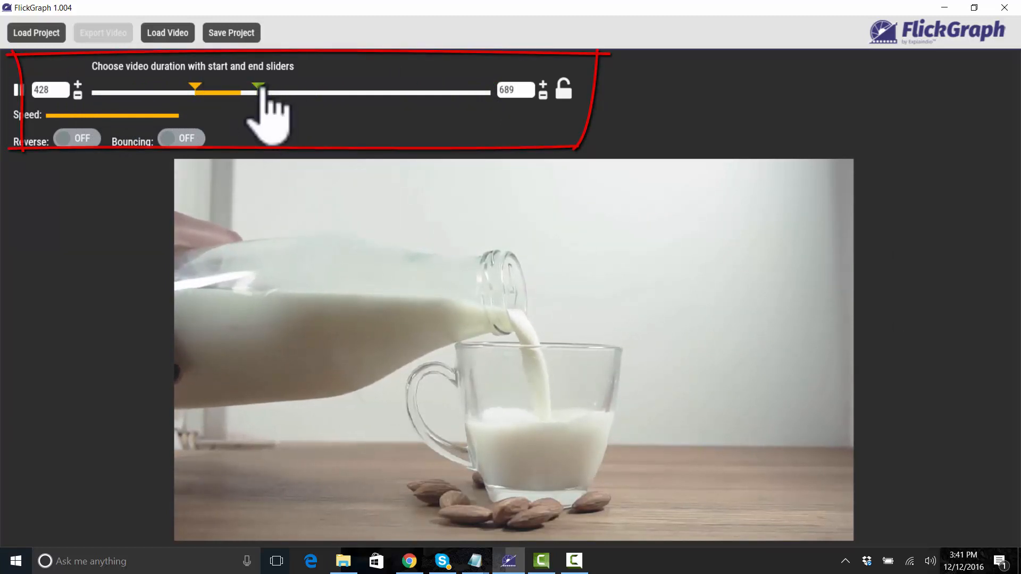
pyautogui.moveTo(258, 85); pyautogui.dragTo(301, 85)
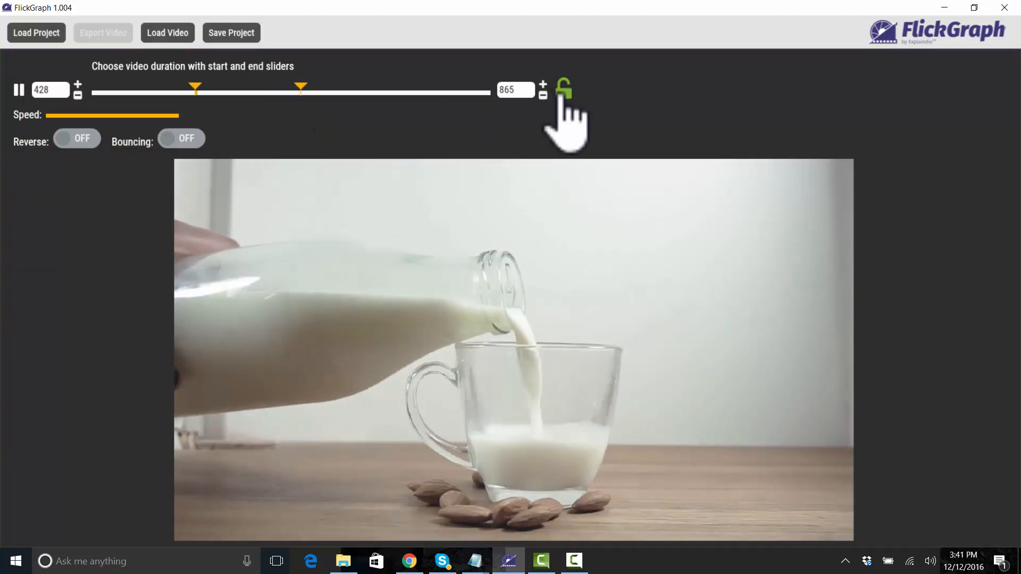
# Lock the 428–865 range and move the still-frame slider to about frame 793.
pyautogui.click(561, 88)
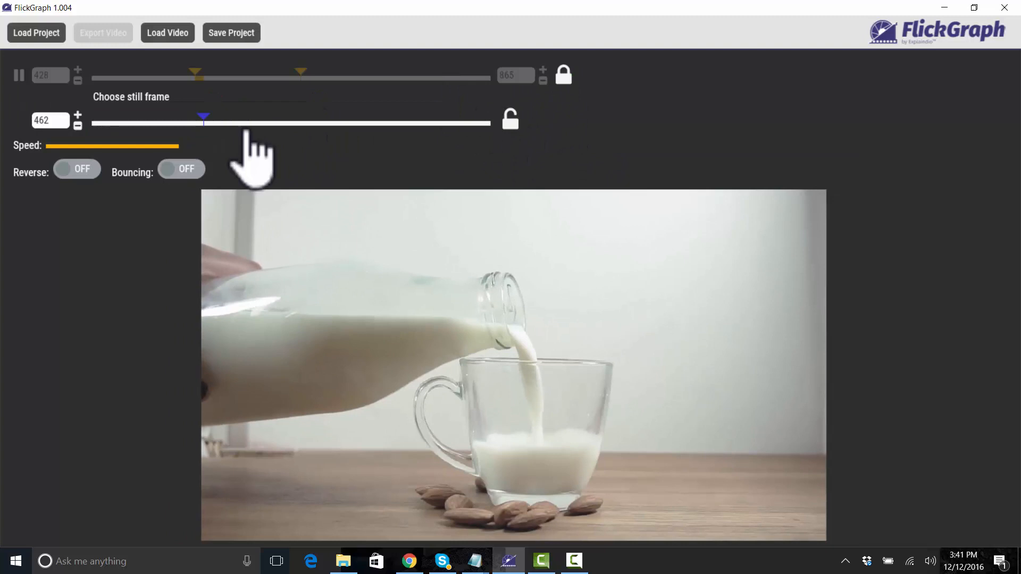
pyautogui.moveTo(205, 118); pyautogui.dragTo(230, 118)
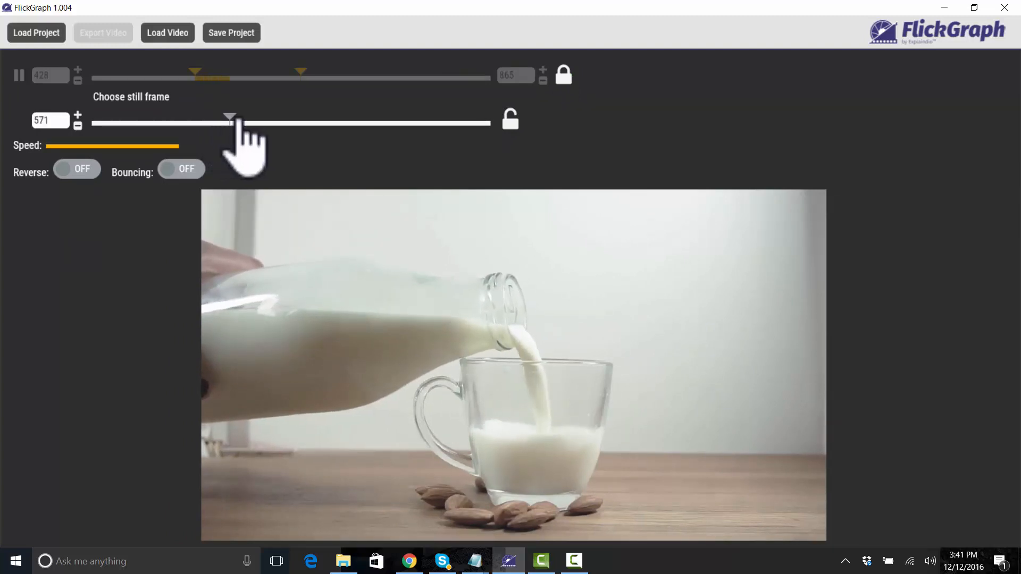
pyautogui.moveTo(230, 118); pyautogui.dragTo(258, 118)
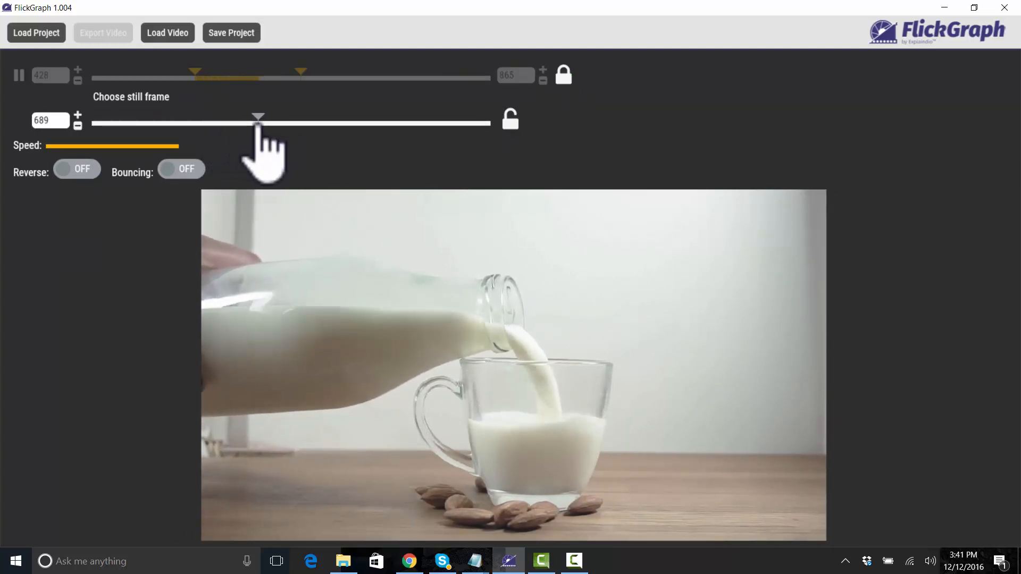
pyautogui.moveTo(259, 117); pyautogui.dragTo(283, 117)
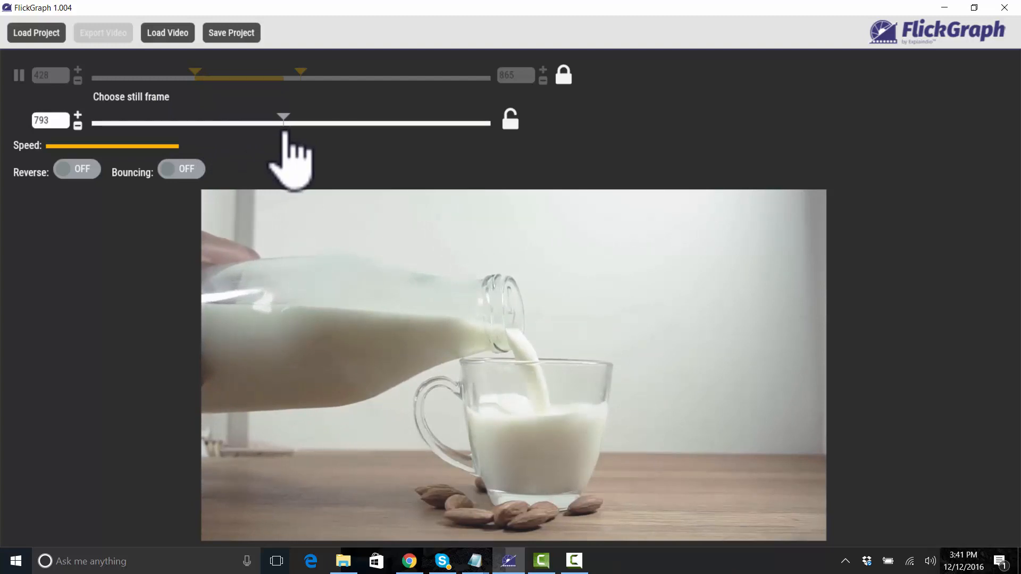
pyautogui.moveTo(283, 118); pyautogui.dragTo(281, 118)
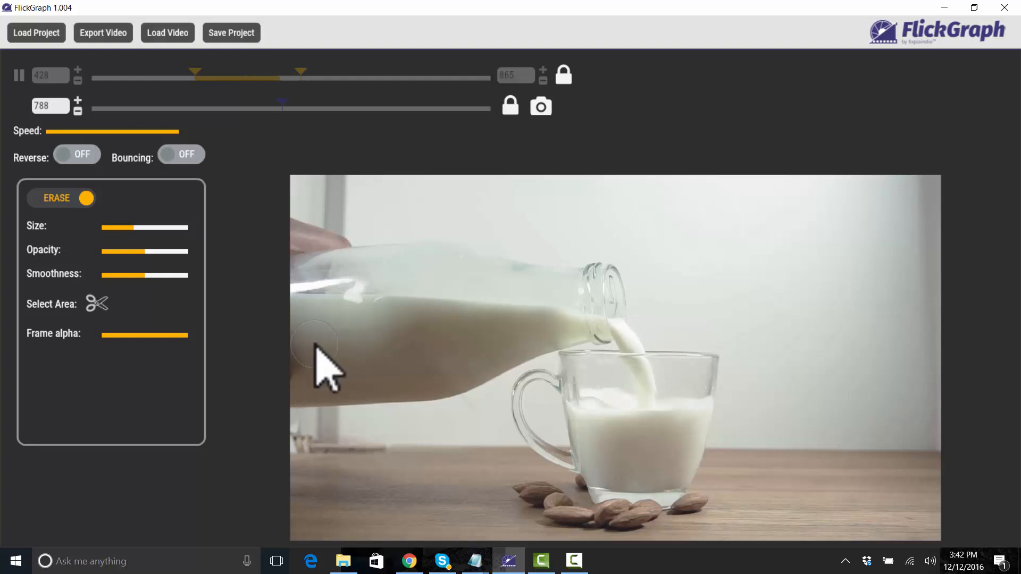
pyautogui.moveTo(303, 241)
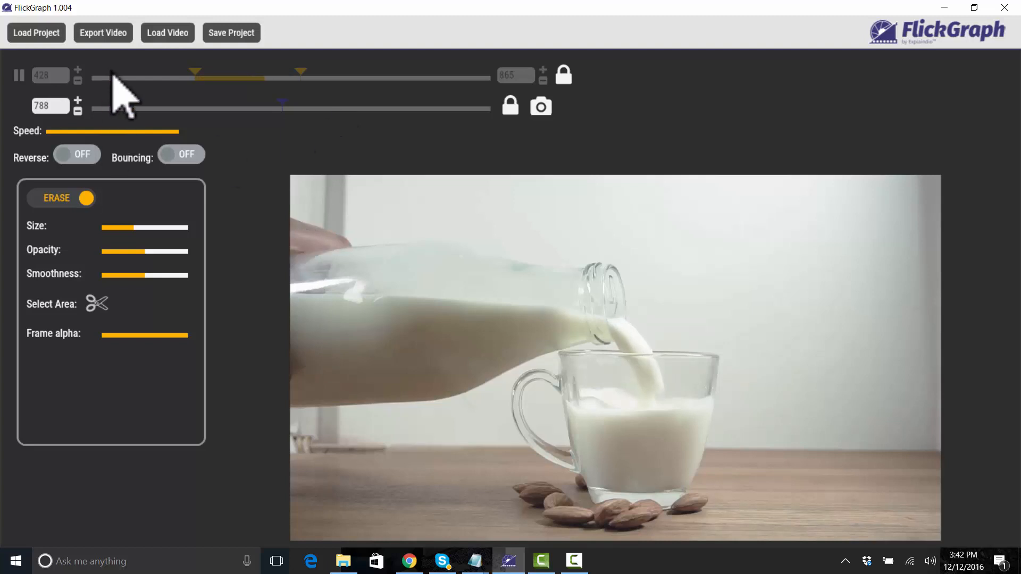
# Export a Landscape 1280x720 GIF named milk20 at 20 FPS and dismiss the success message.
pyautogui.click(102, 33)
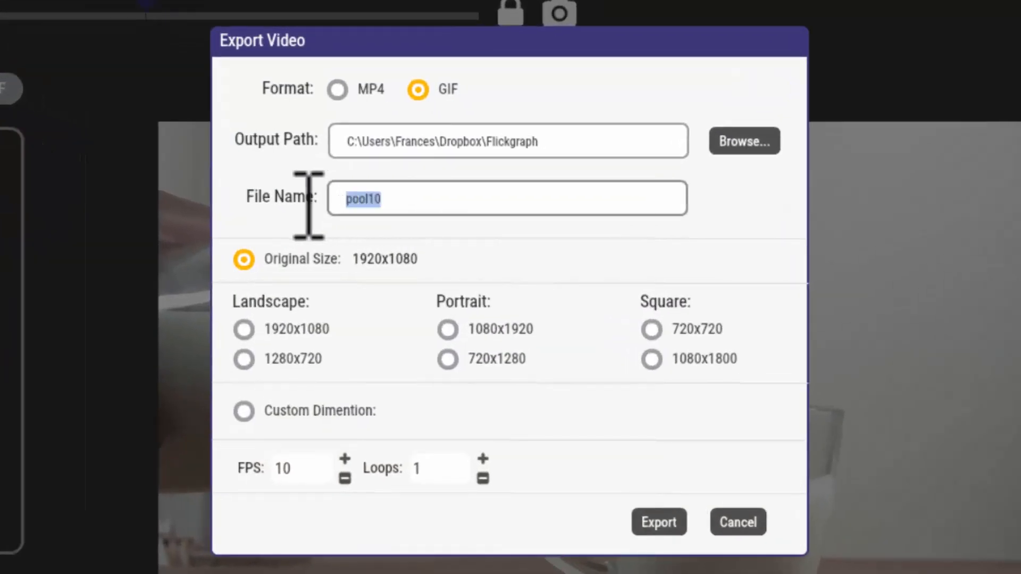
pyautogui.write('milk')
pyautogui.click(303, 467)
pyautogui.write('20')
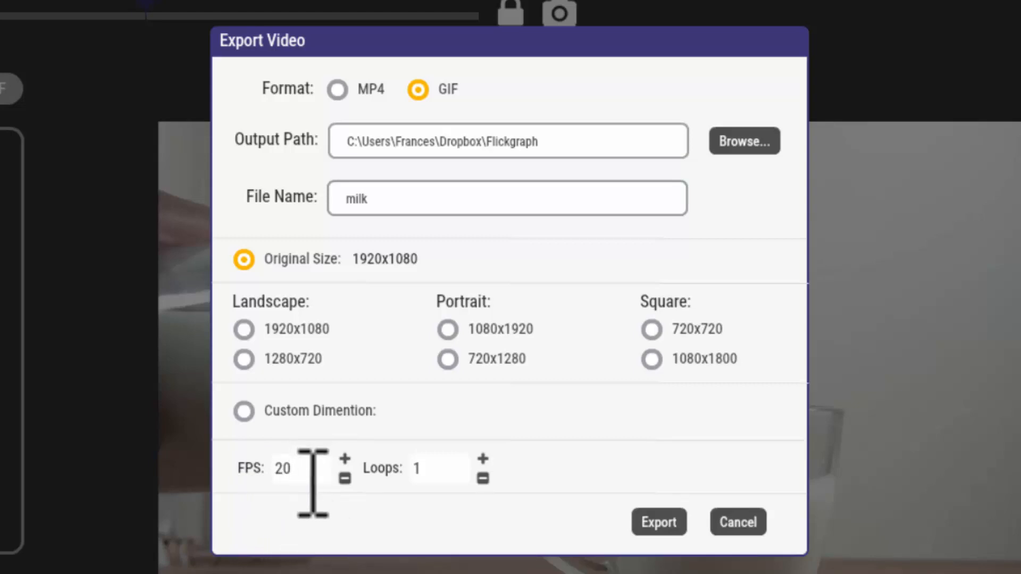
pyautogui.moveTo(390, 515)
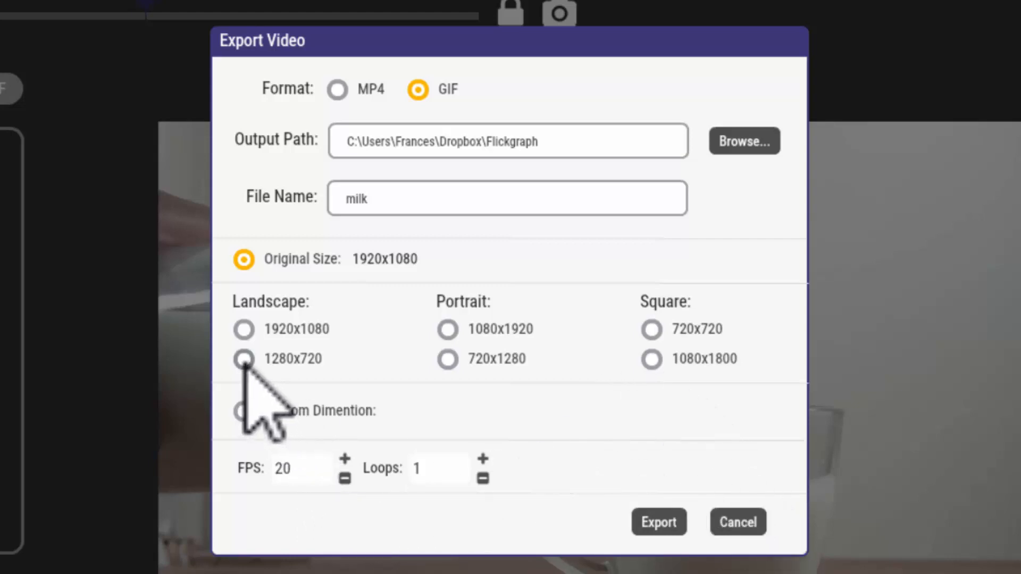
pyautogui.click(243, 359)
pyautogui.write('20')
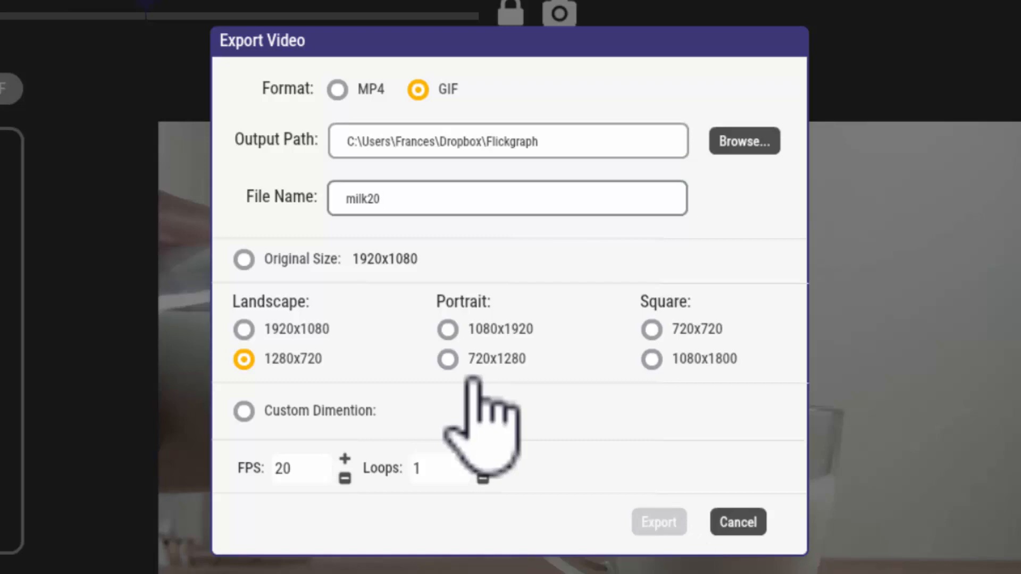
pyautogui.click(658, 521)
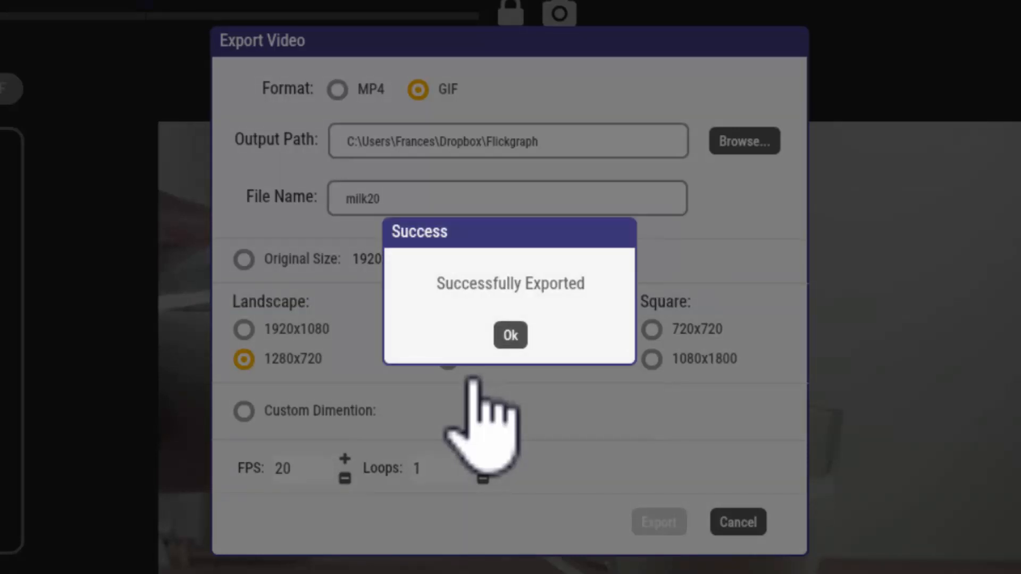
pyautogui.click(509, 335)
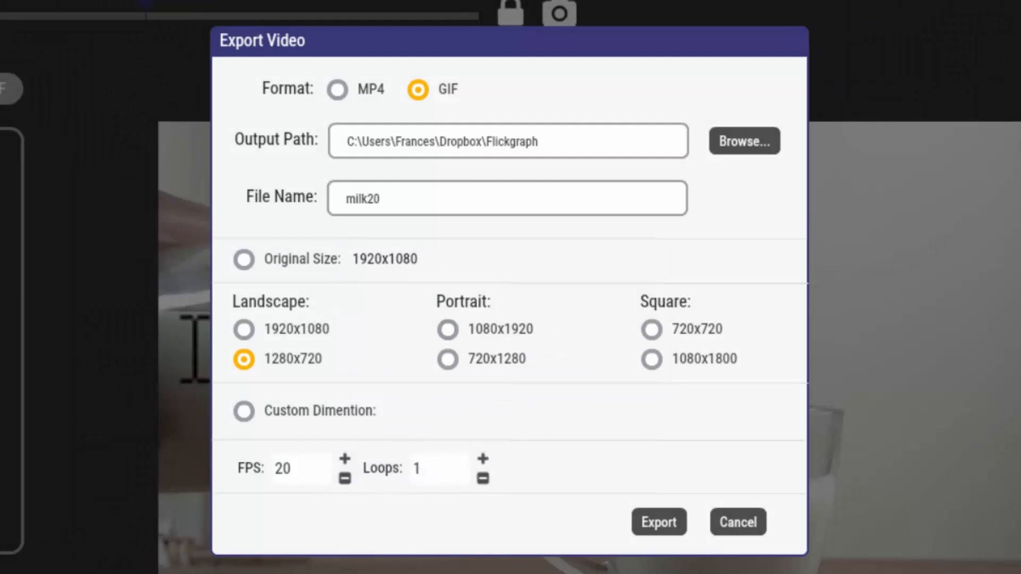
# Export a second 1280x720 GIF named milk10 at 10 FPS and dismiss the success message.
pyautogui.write('10')
pyautogui.write('1')
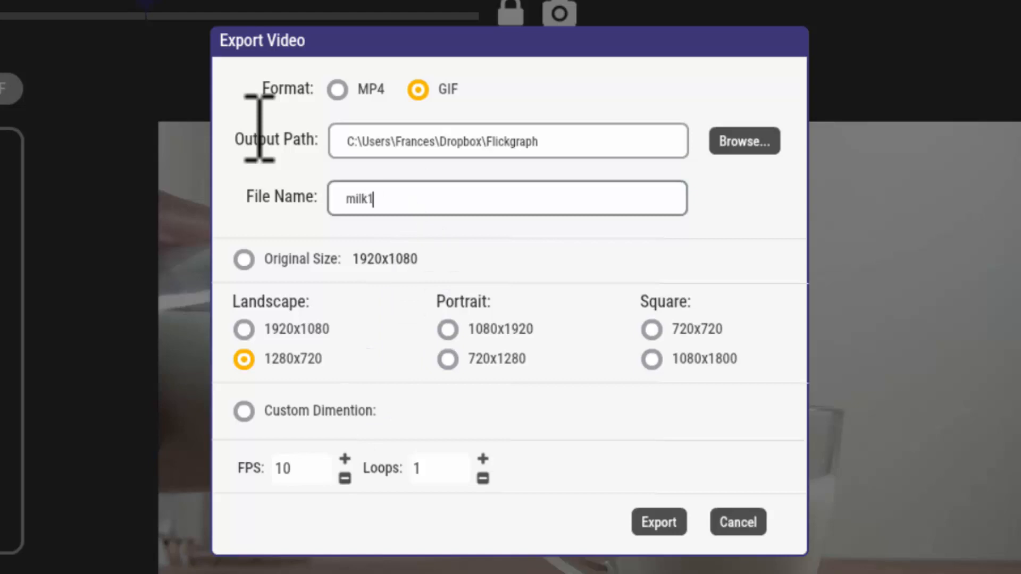
pyautogui.write('0')
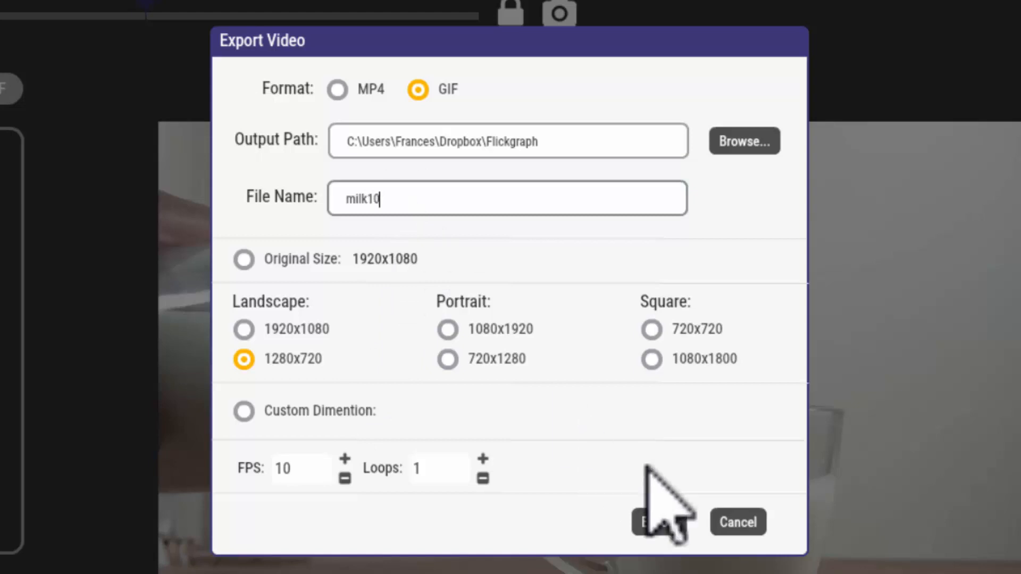
pyautogui.click(657, 521)
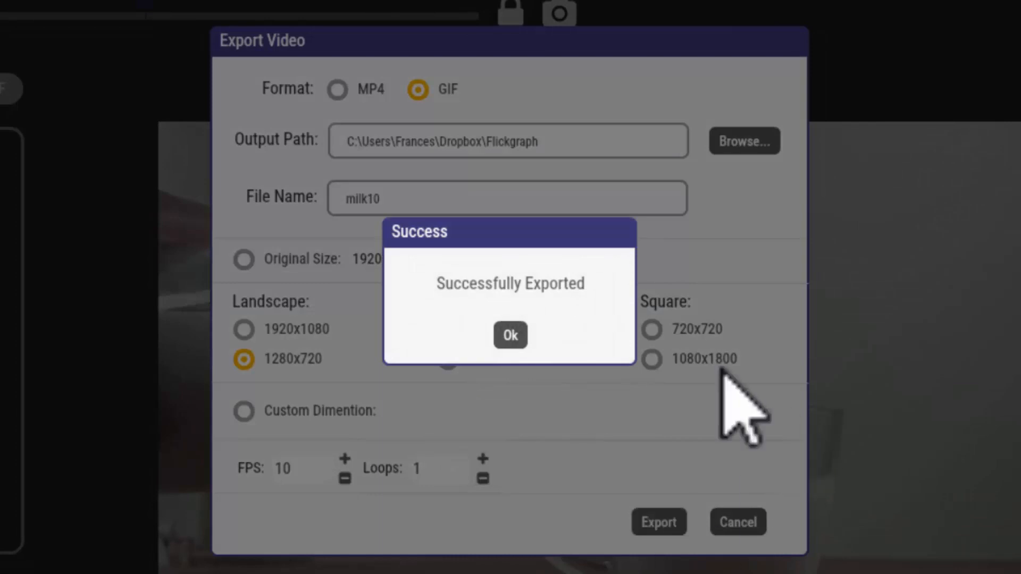
pyautogui.click(509, 335)
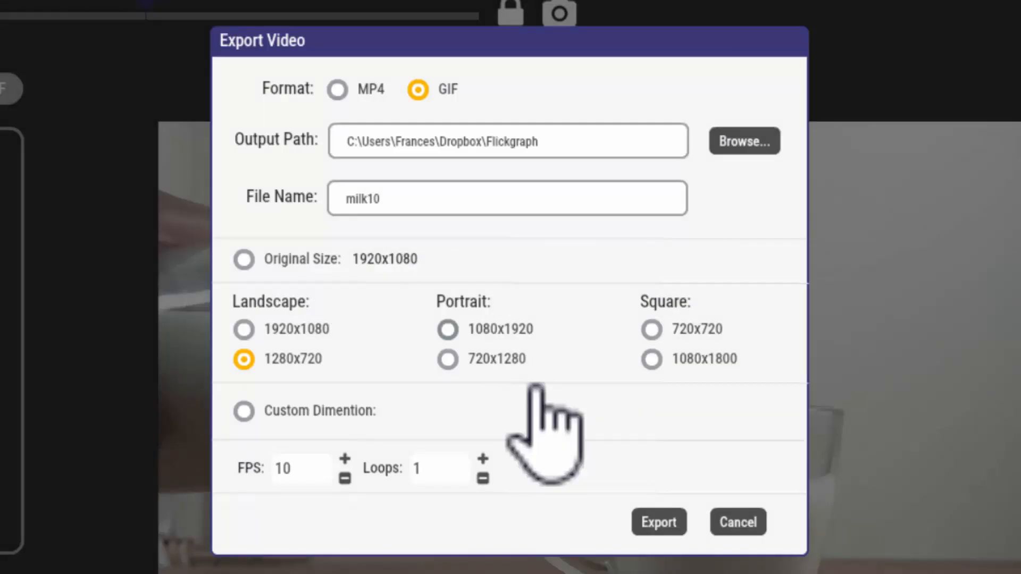